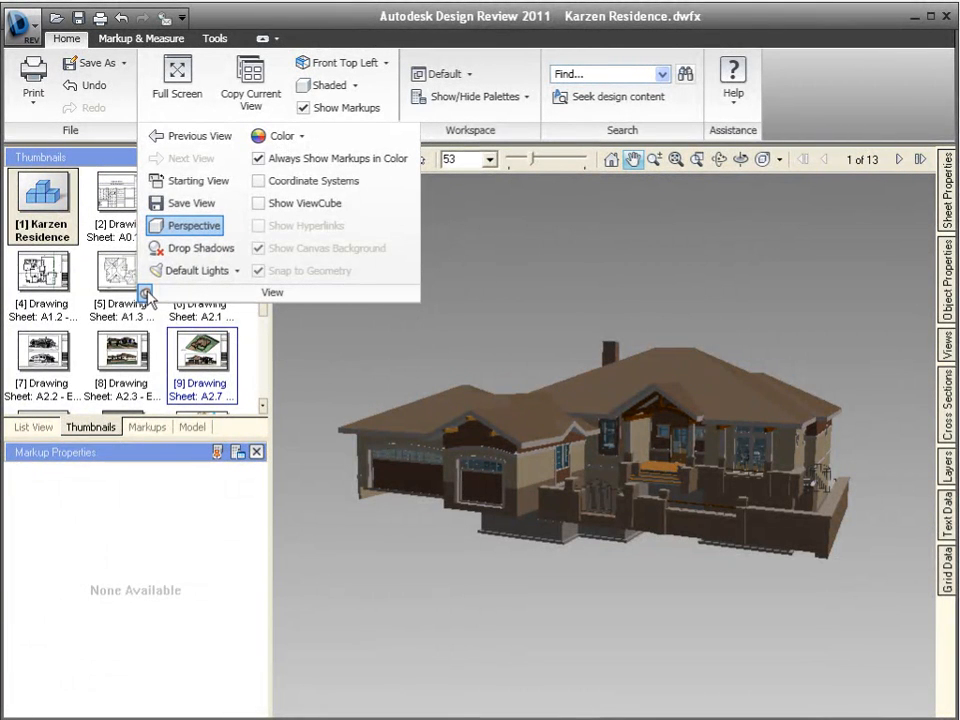
Step: Switch the Karzen Residence lighting to Headlamp, then back to Default Lights
click(190, 270)
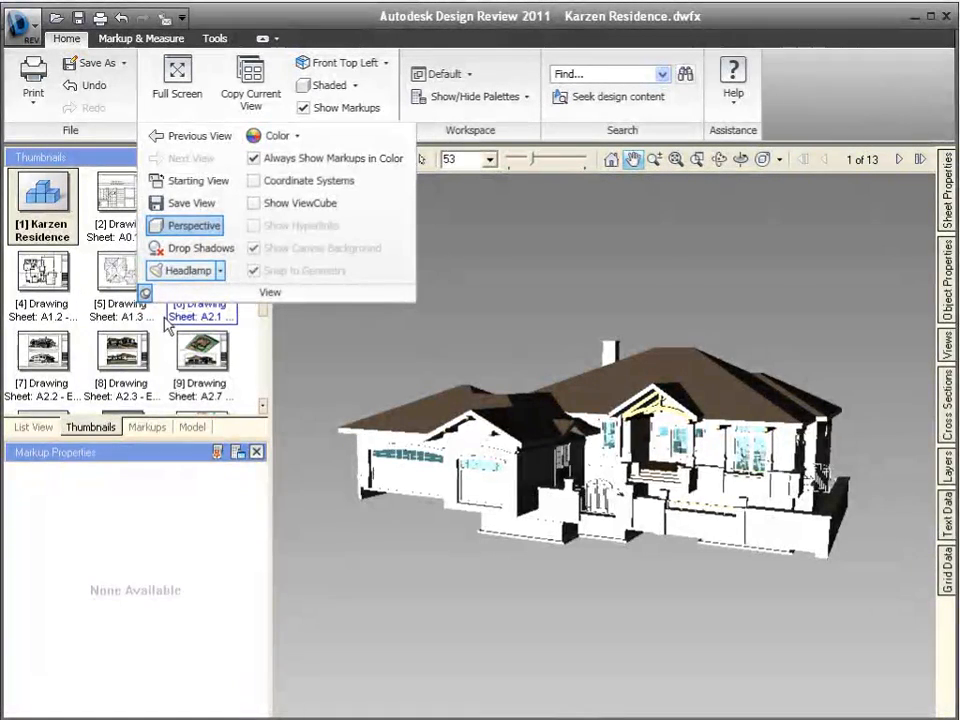
click(184, 270)
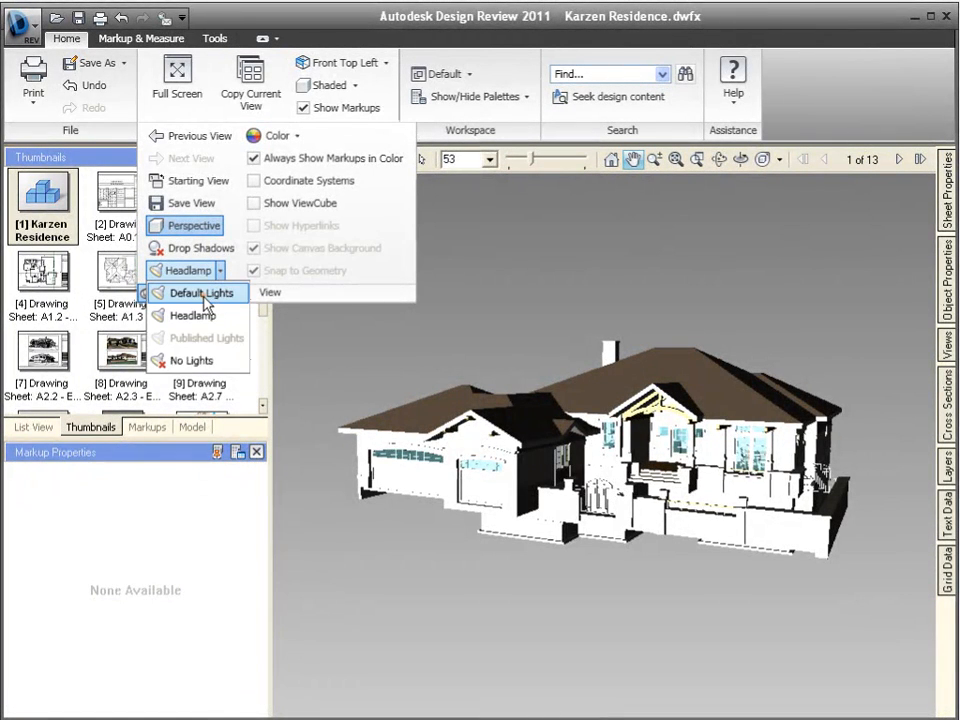
click(196, 292)
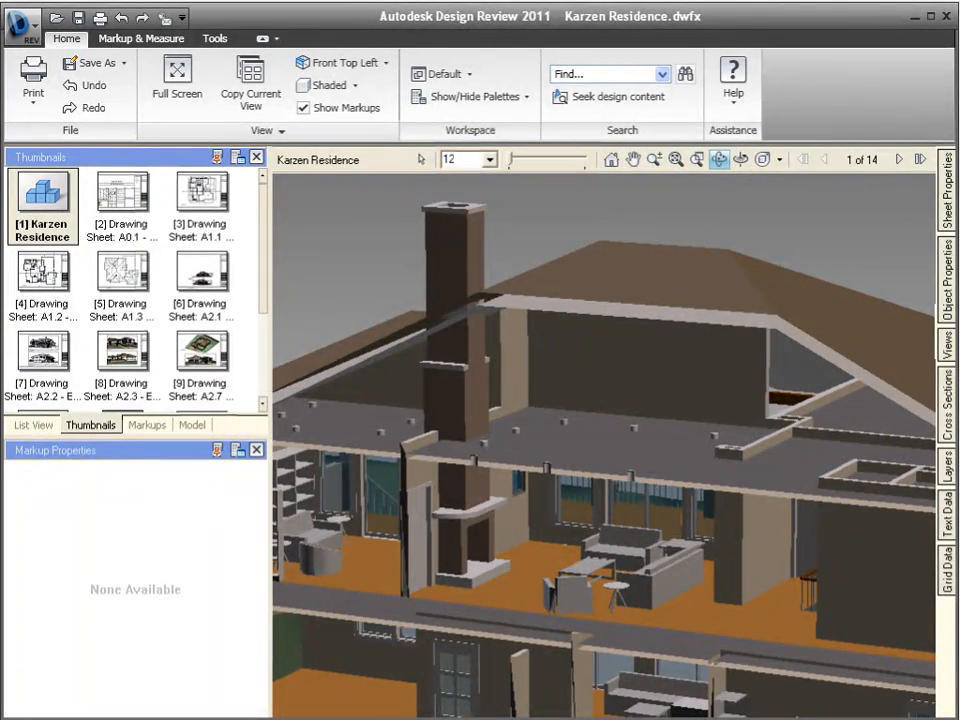
Step: Walk the camera into the interior room facing the fireplace and low table
click(656, 160)
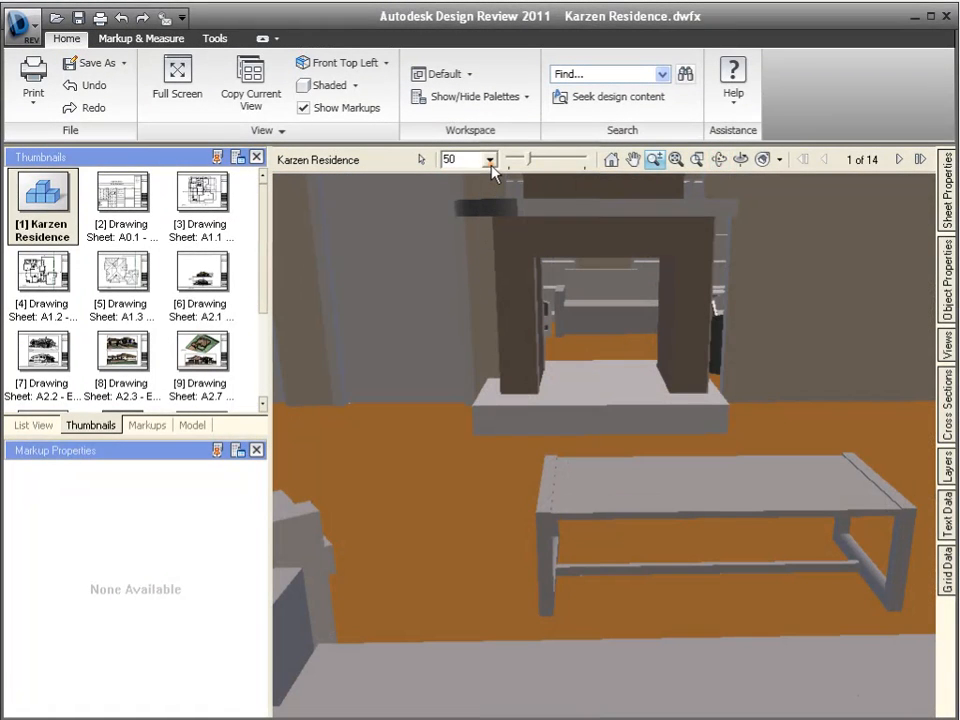
Step: Set the Field of View to 90 to widen the fireplace room view
click(488, 160)
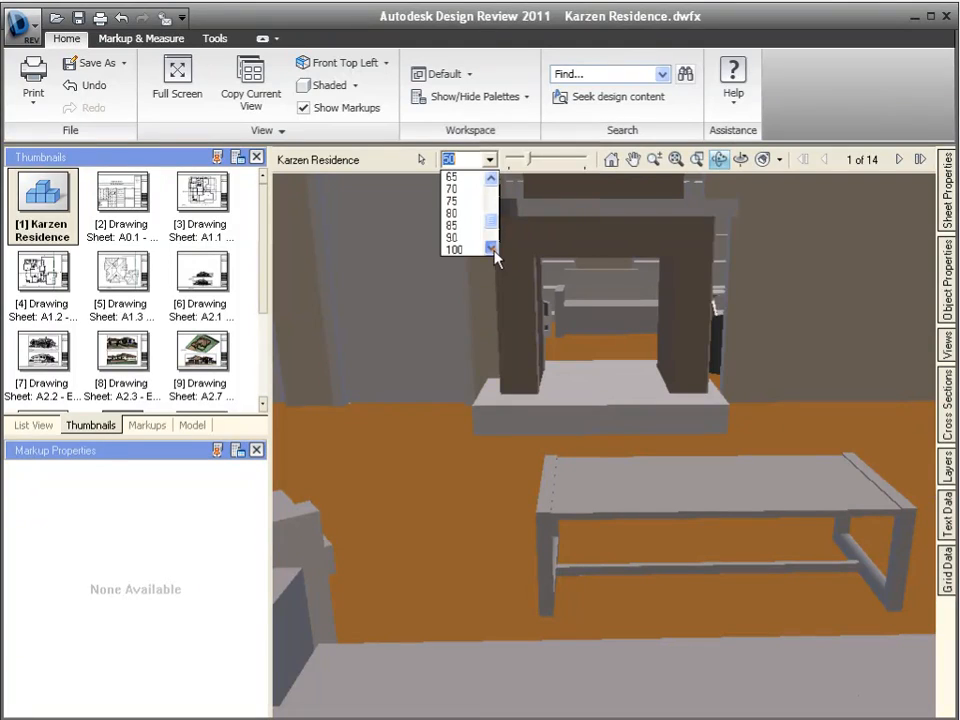
click(454, 248)
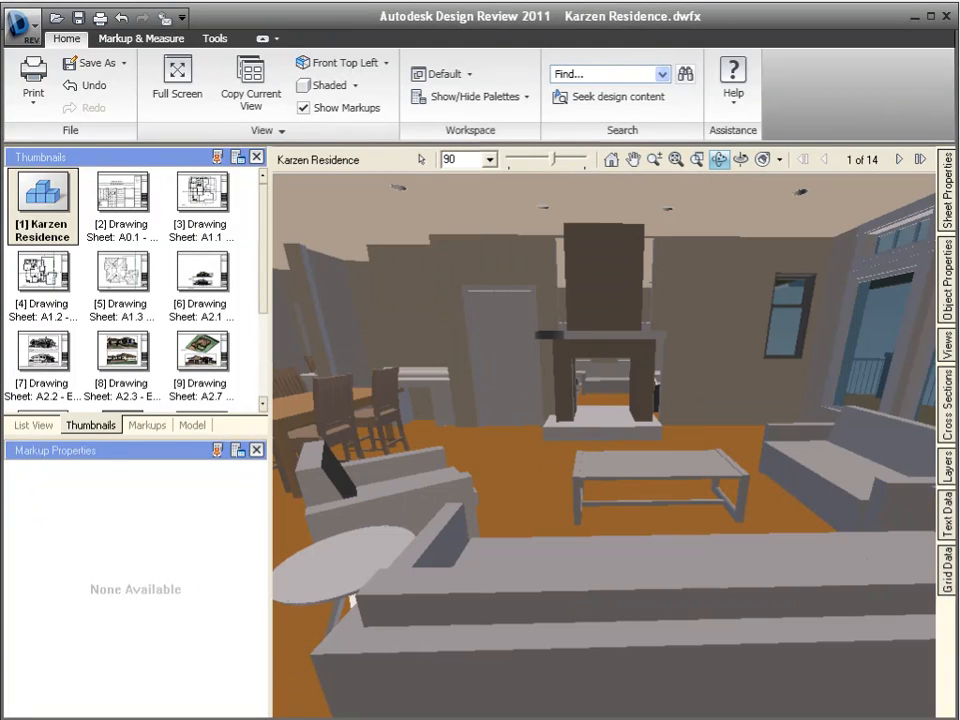